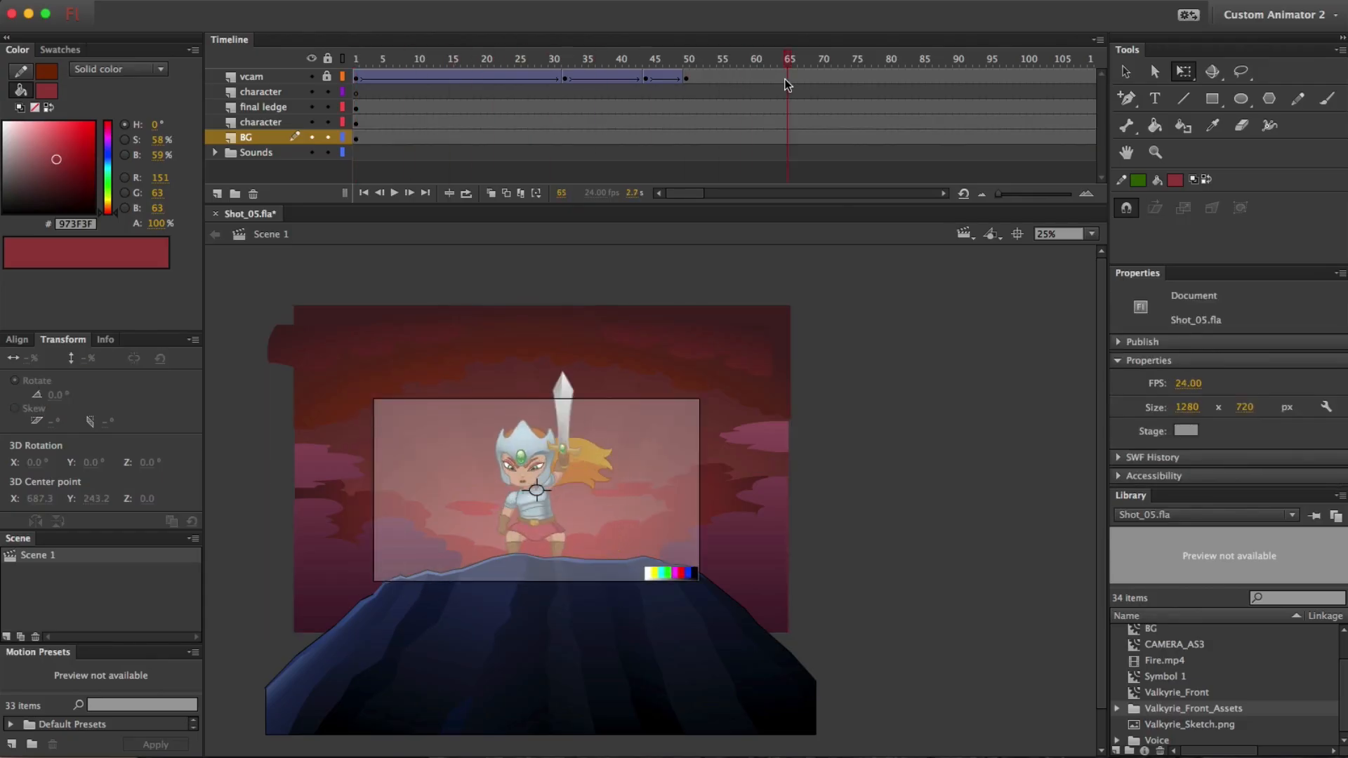
- Rotate the Valkyrie_Front left arm layer at frame 92 so the sword is held in front
{"action": "left_click", "coordinate": [445, 220]}
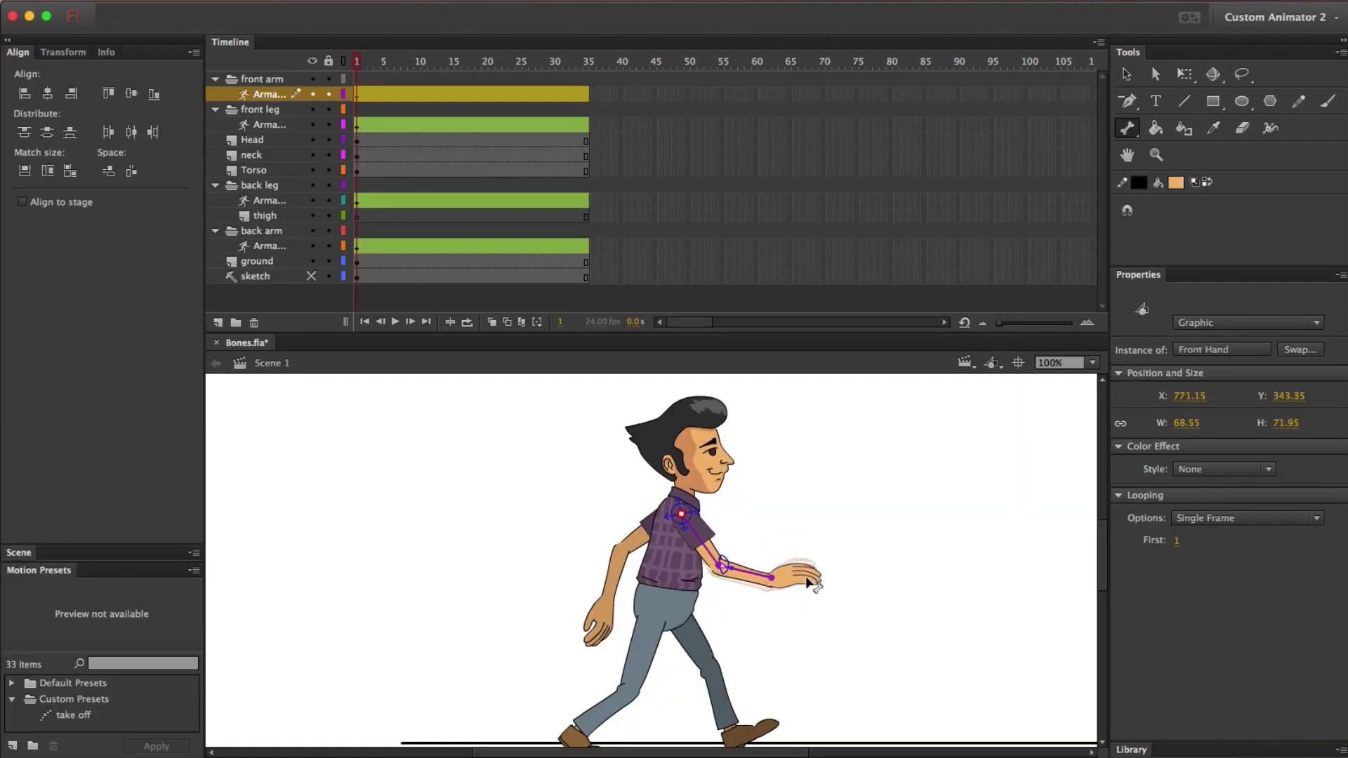
{"action": "left_click", "coordinate": [418, 219]}
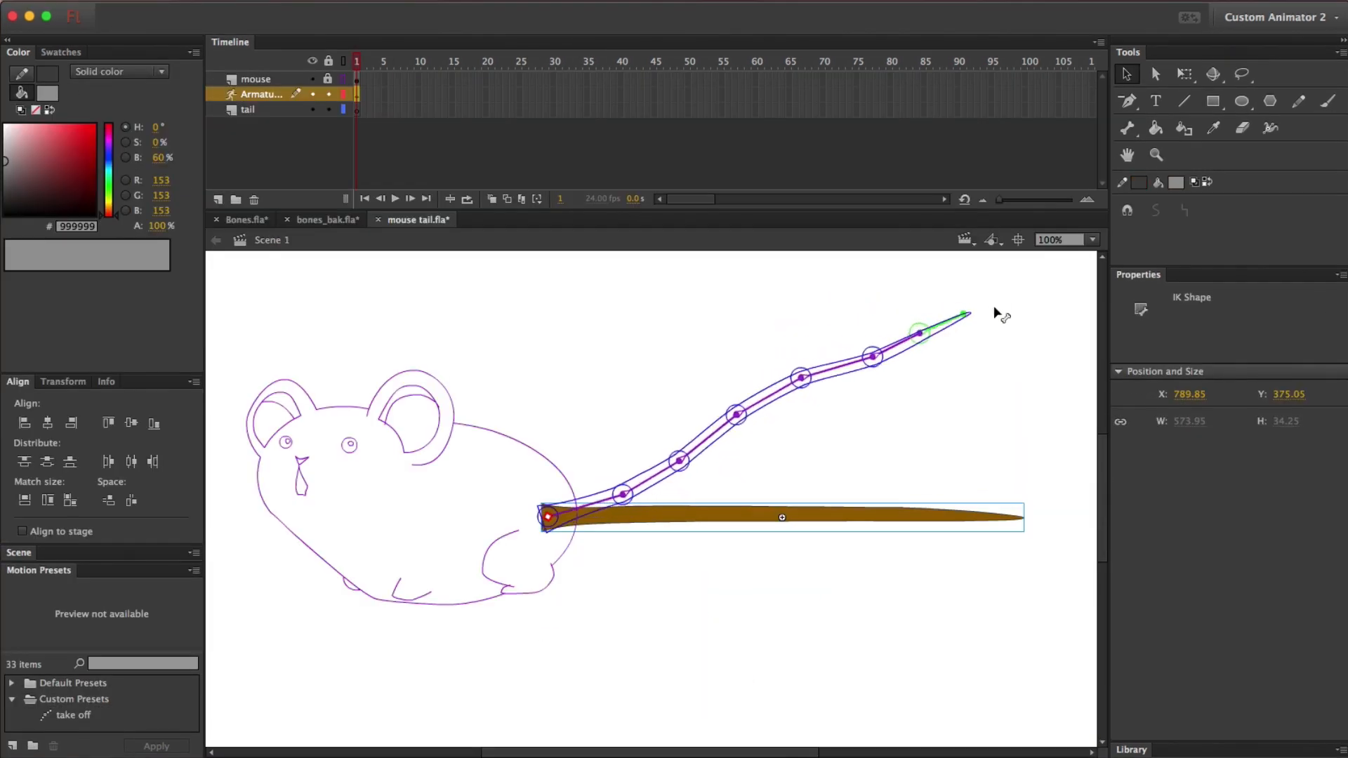
{"action": "left_click", "coordinate": [250, 225]}
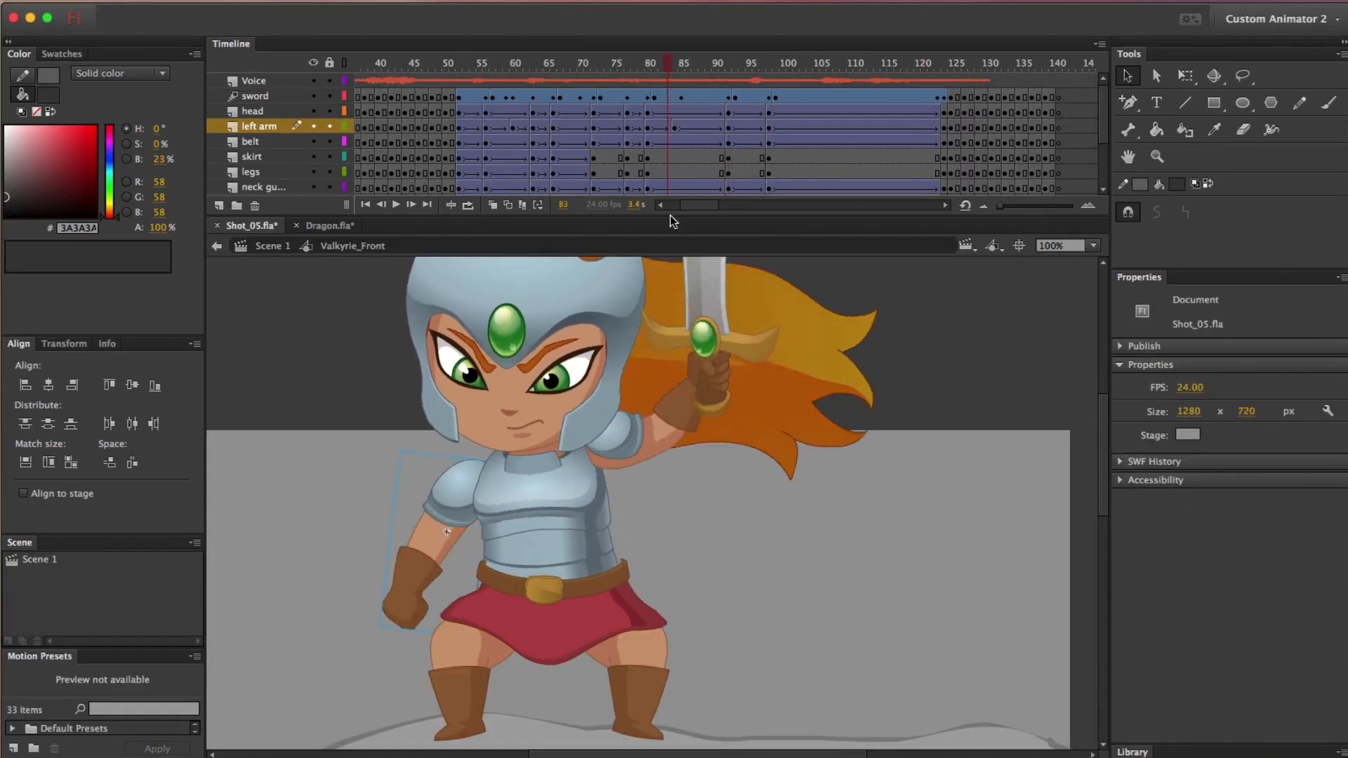
{"action": "left_click", "coordinate": [726, 62]}
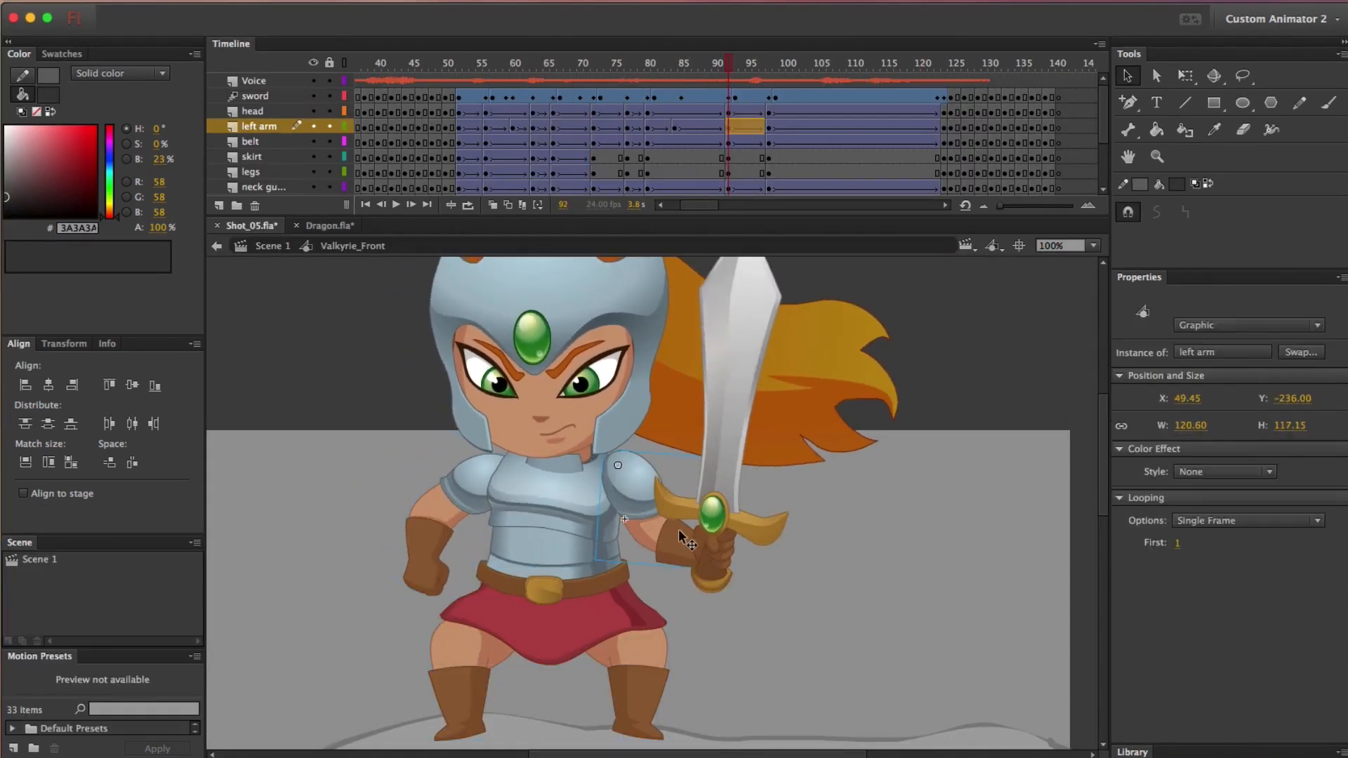
{"action": "left_click", "coordinate": [327, 225]}
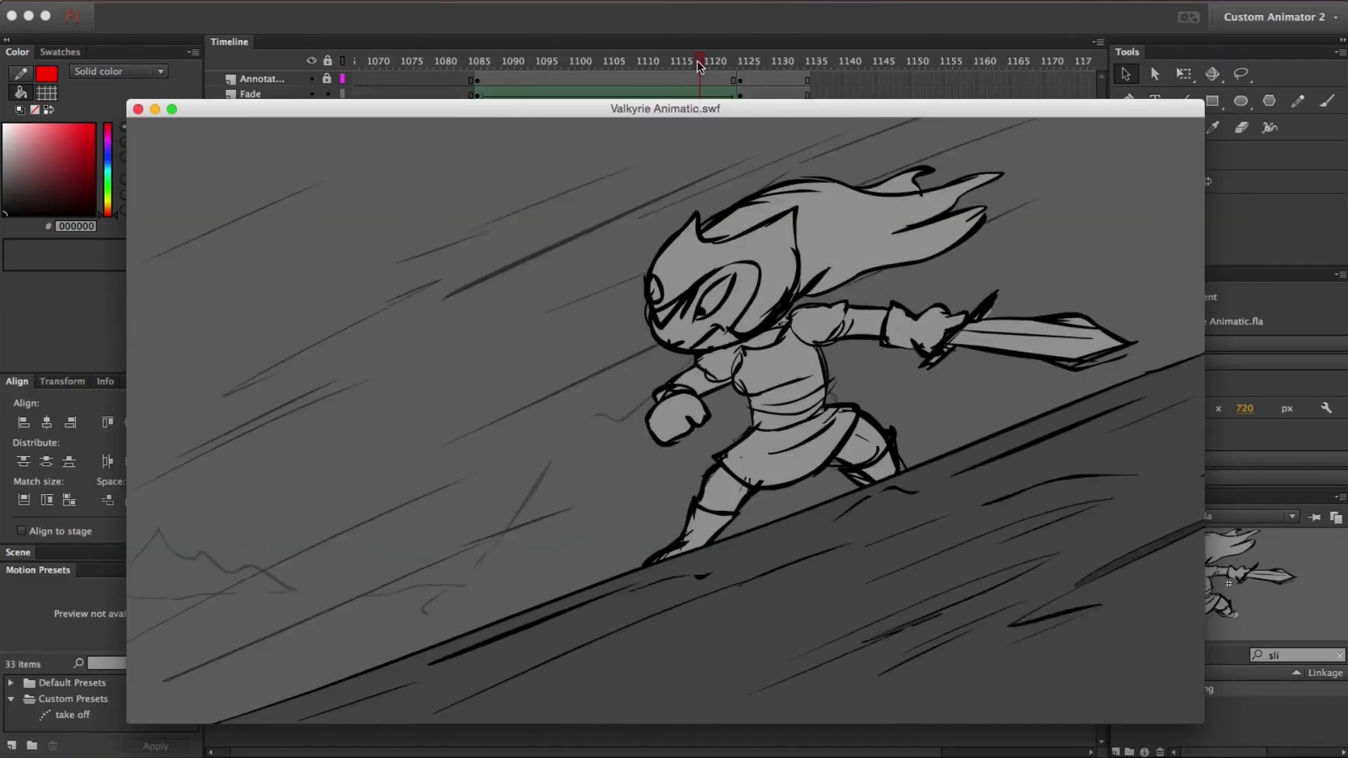
- Publish and preview Valkyrie Animatic.swf as a test movie
{"action": "left_click", "coordinate": [698, 61]}
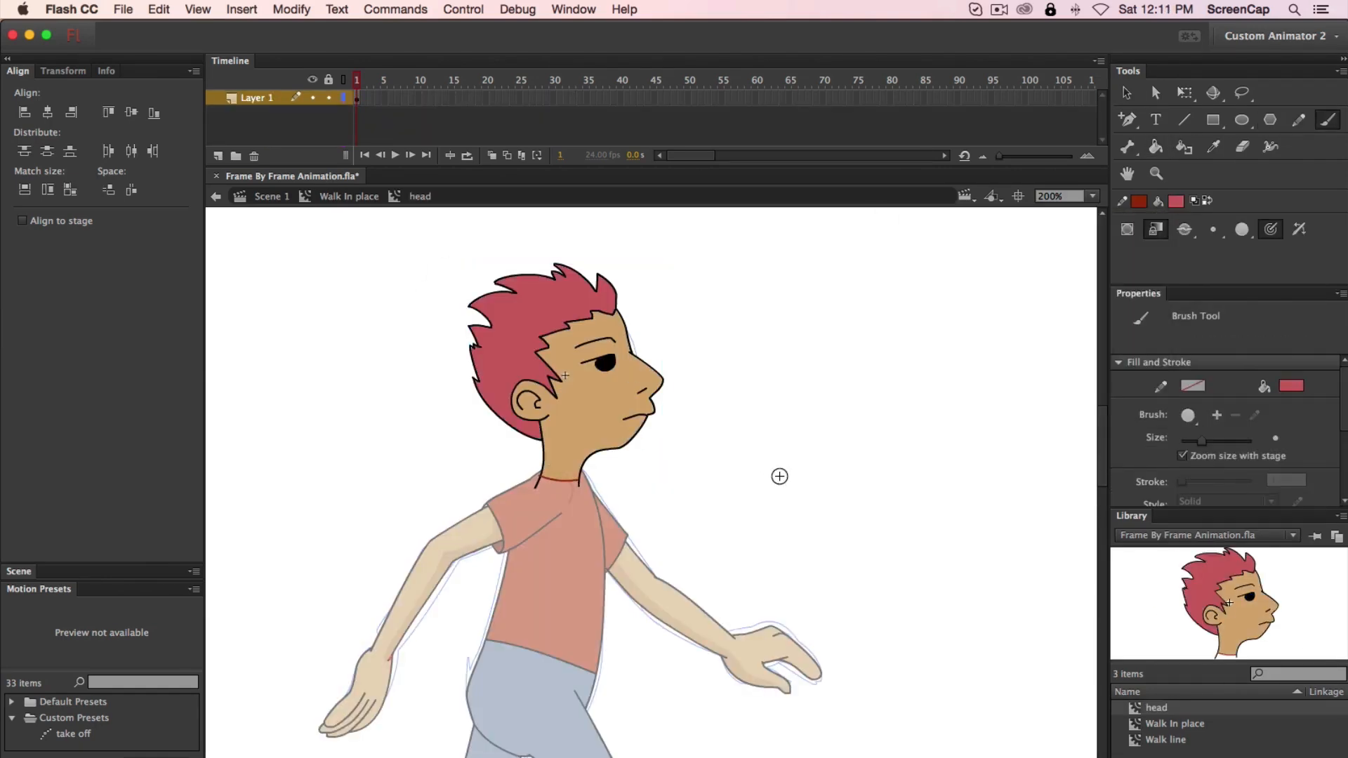
- Switch to the Pencil tool with a dark red stroke for sketching over the face
{"action": "left_click", "coordinate": [1299, 119]}
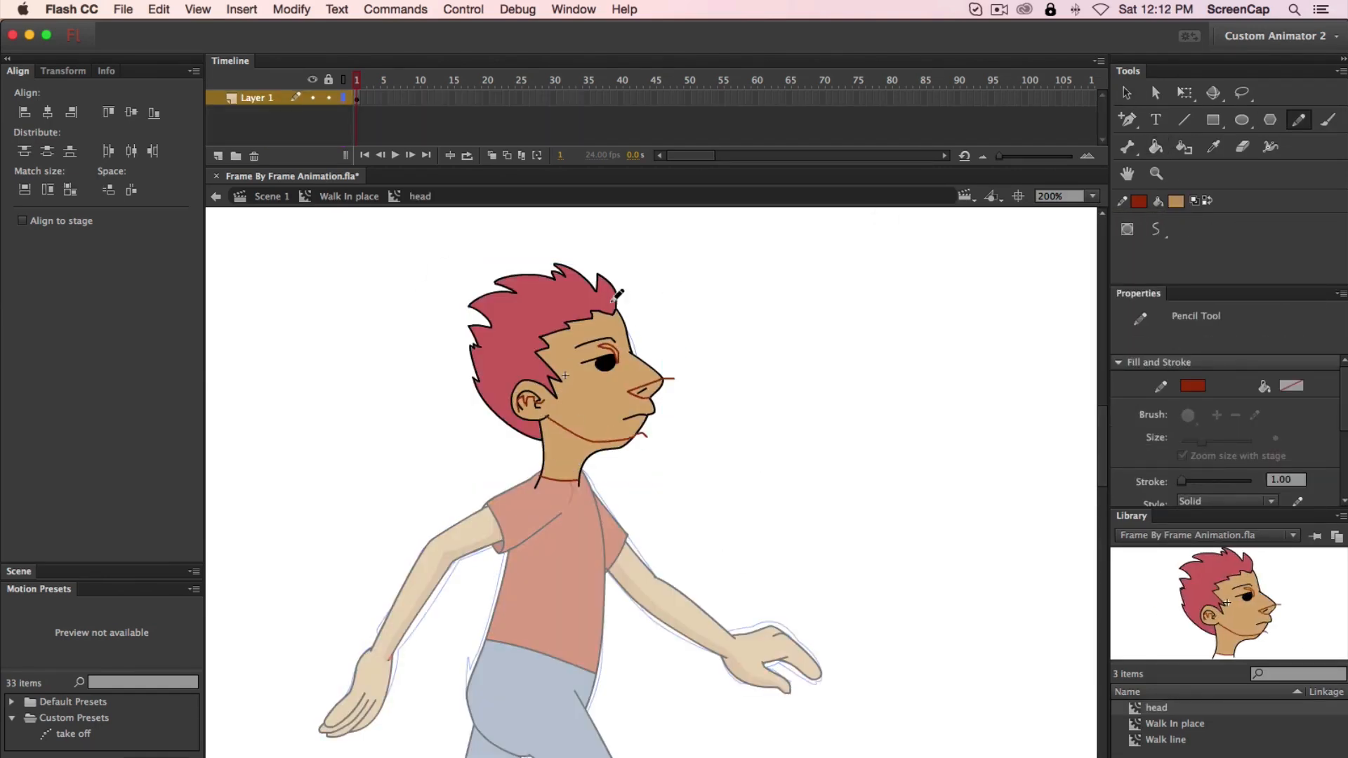